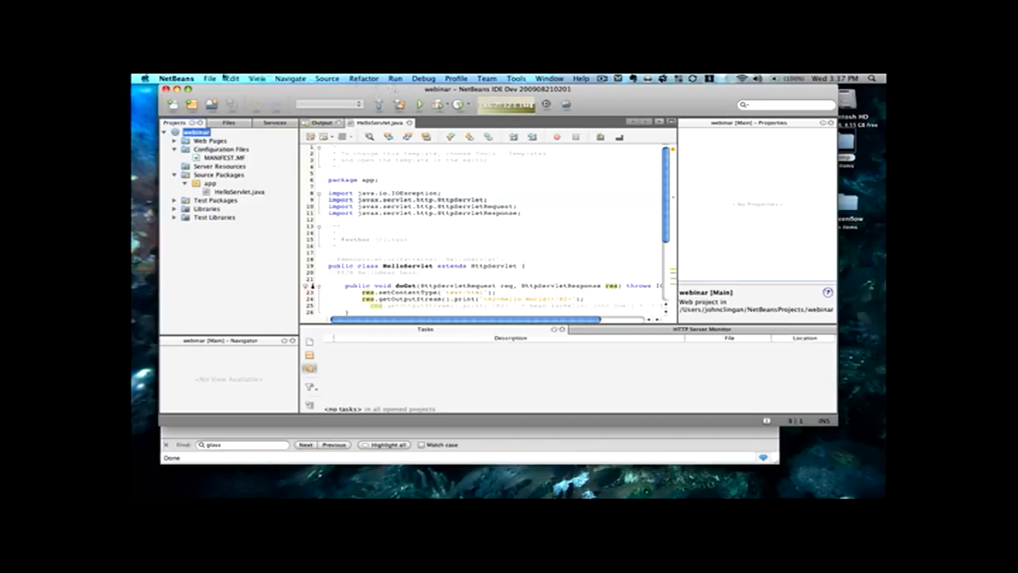
Bring up the webinar project's context menu to reach its Run properties
{"action": "right_click", "coordinate": [196, 130]}
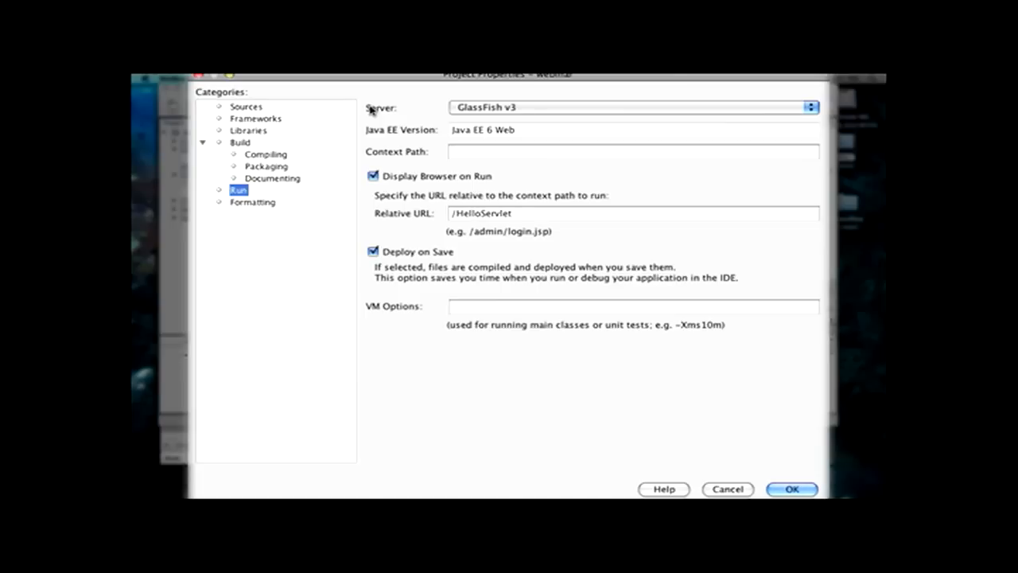
{"action": "mouse_move", "coordinate": [569, 293]}
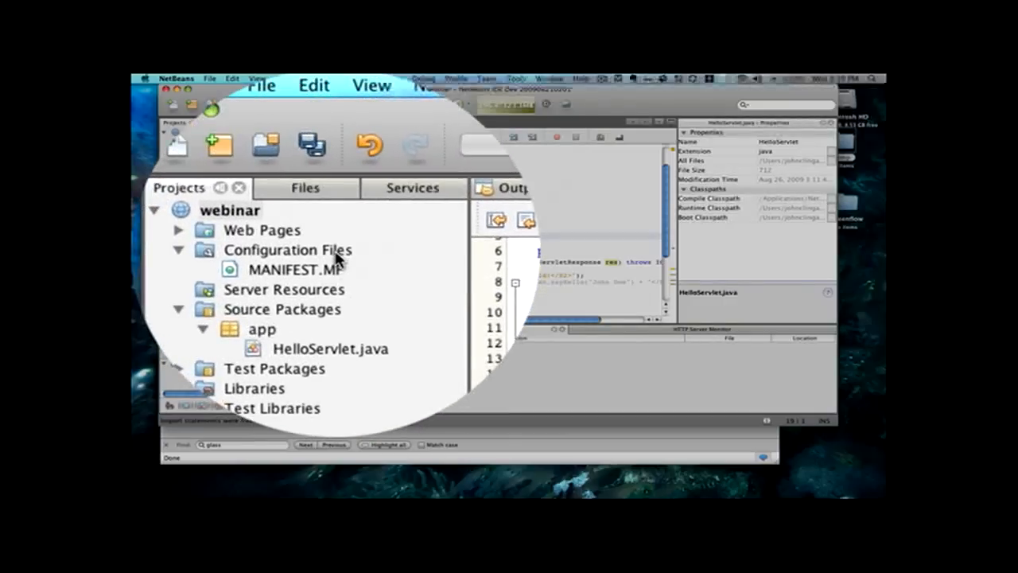
{"action": "left_click", "coordinate": [287, 248]}
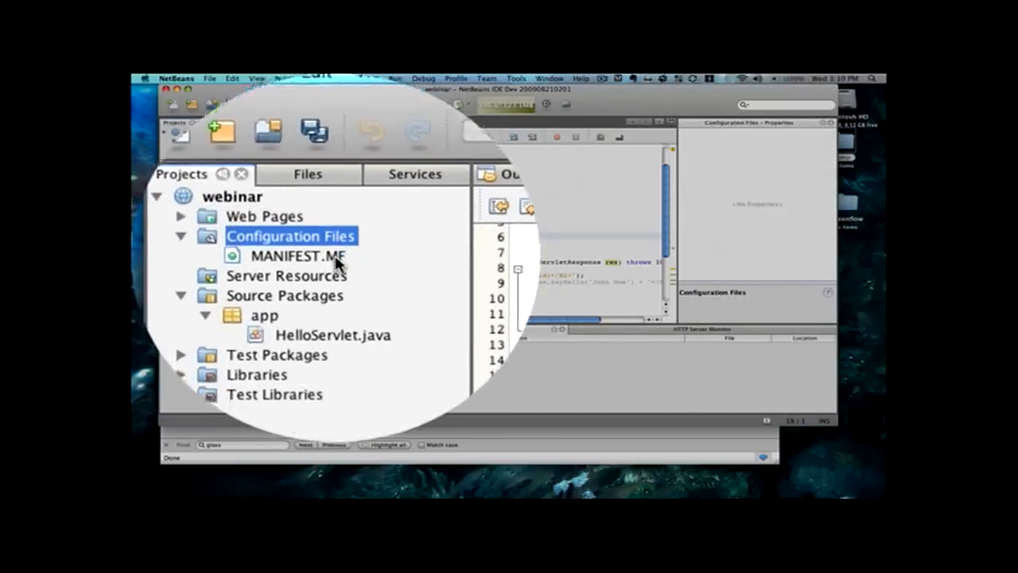
{"action": "left_click", "coordinate": [299, 254]}
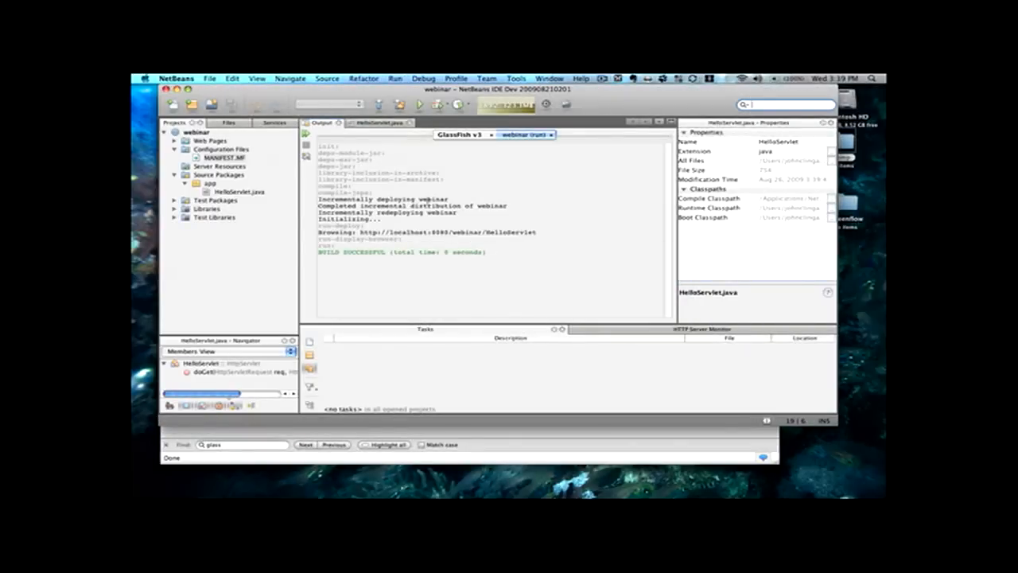
Show the New submenu of file types for the app package
{"action": "left_click", "coordinate": [379, 121]}
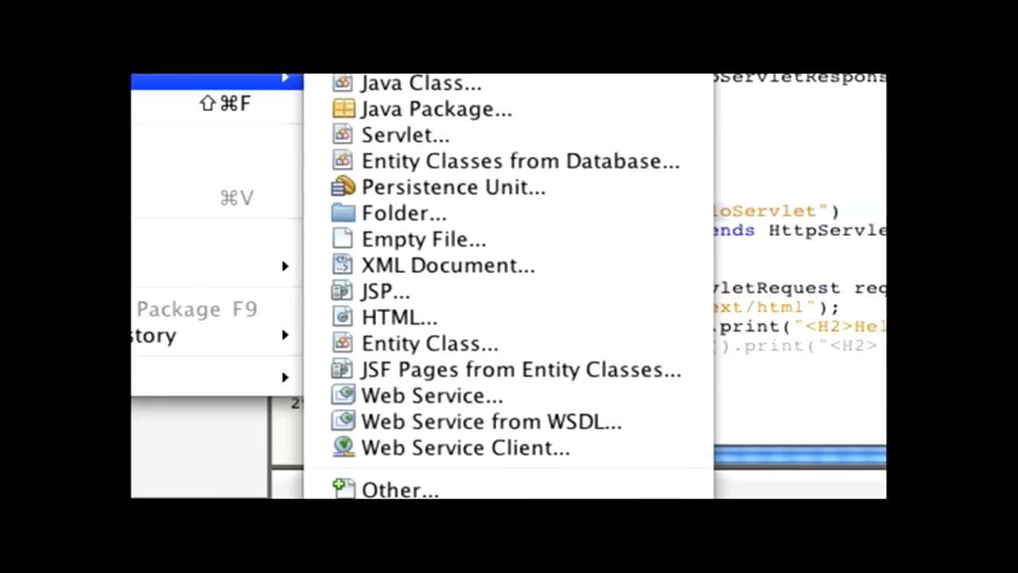
{"action": "mouse_move", "coordinate": [420, 82]}
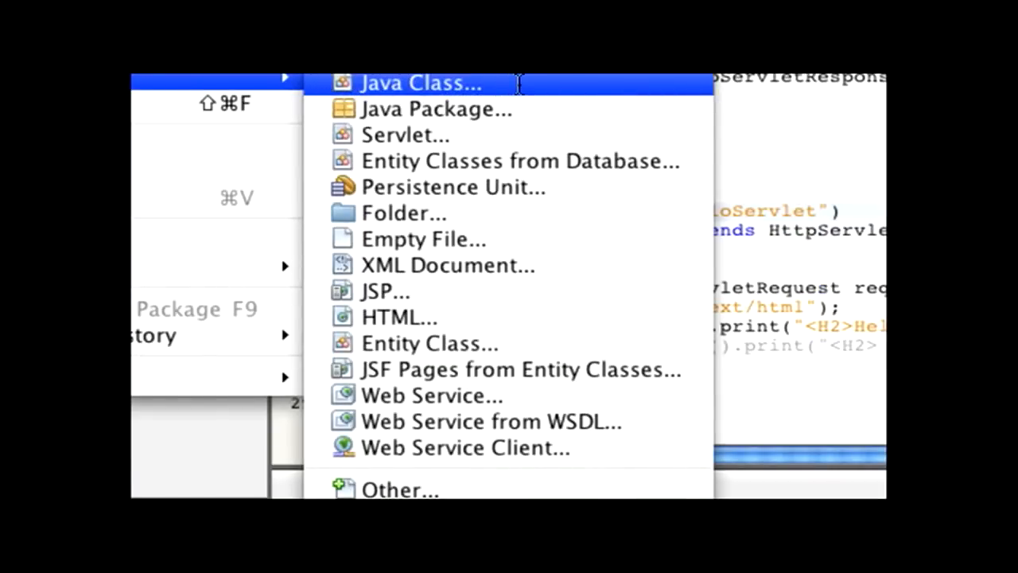
Start the New Java Class wizard for the app package
{"action": "left_click", "coordinate": [420, 83]}
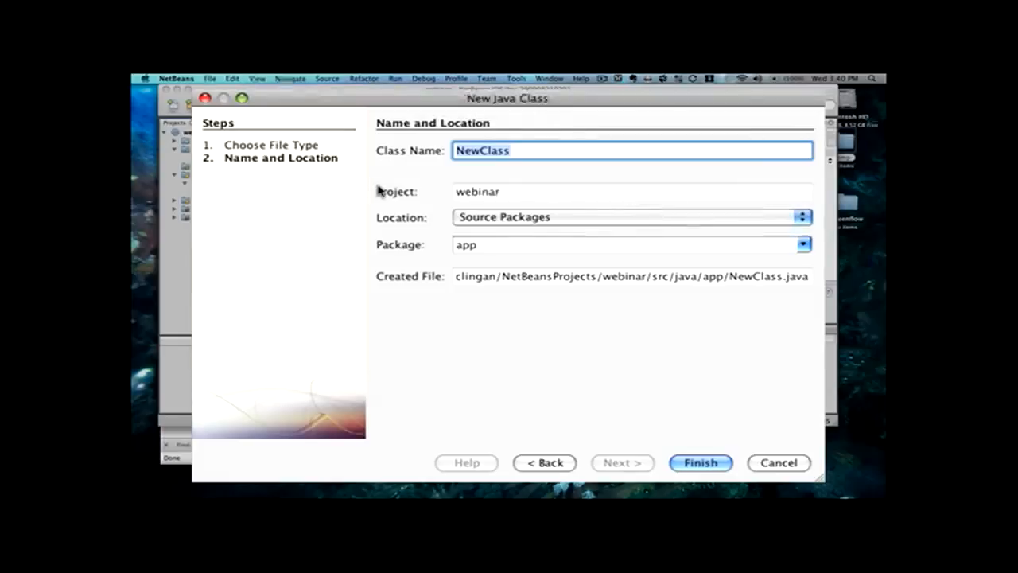
Create the class named HelloBean in the app package and finish the wizard
{"action": "type", "text": "Hello"}
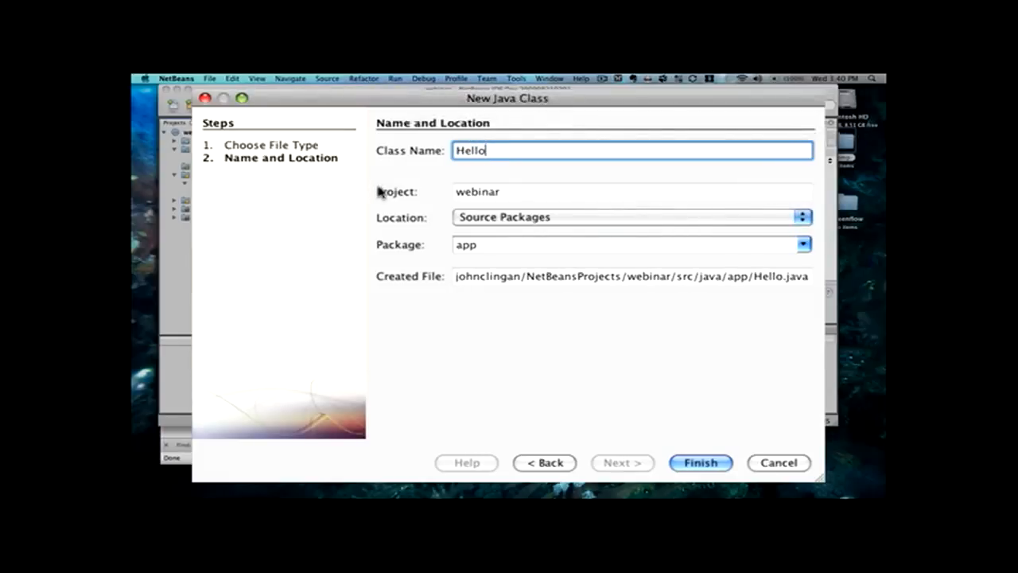
{"action": "type", "text": "Bean"}
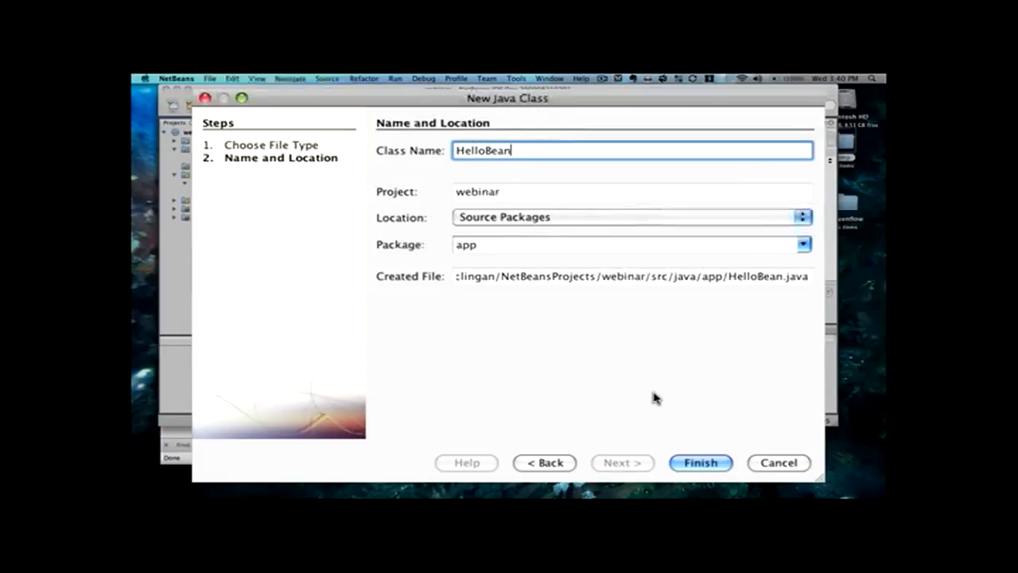
{"action": "left_click", "coordinate": [700, 461]}
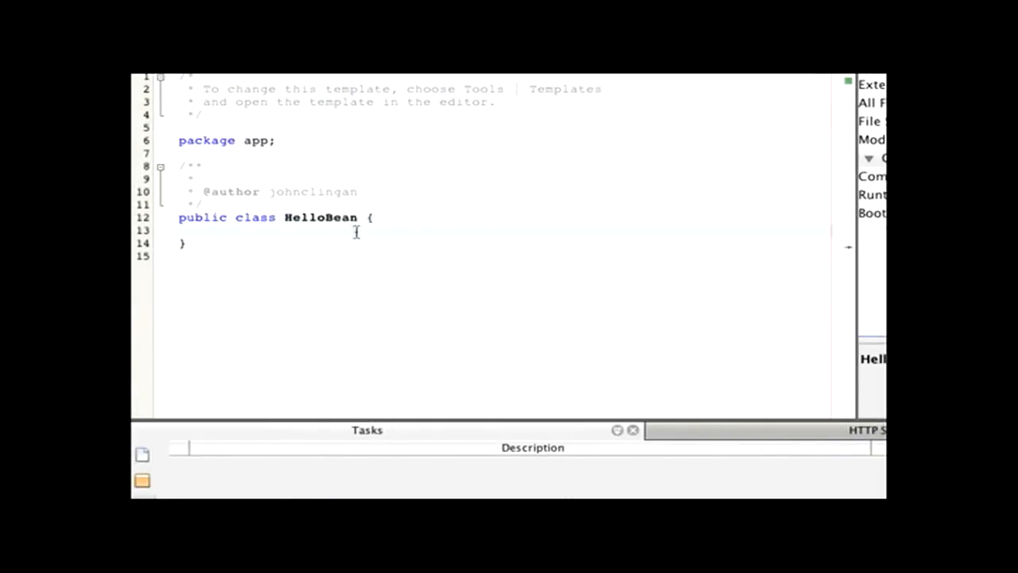
Write public String sayHello(String name) returning "You had me at Hello World, " plus name
{"action": "type", "text": "public String"}
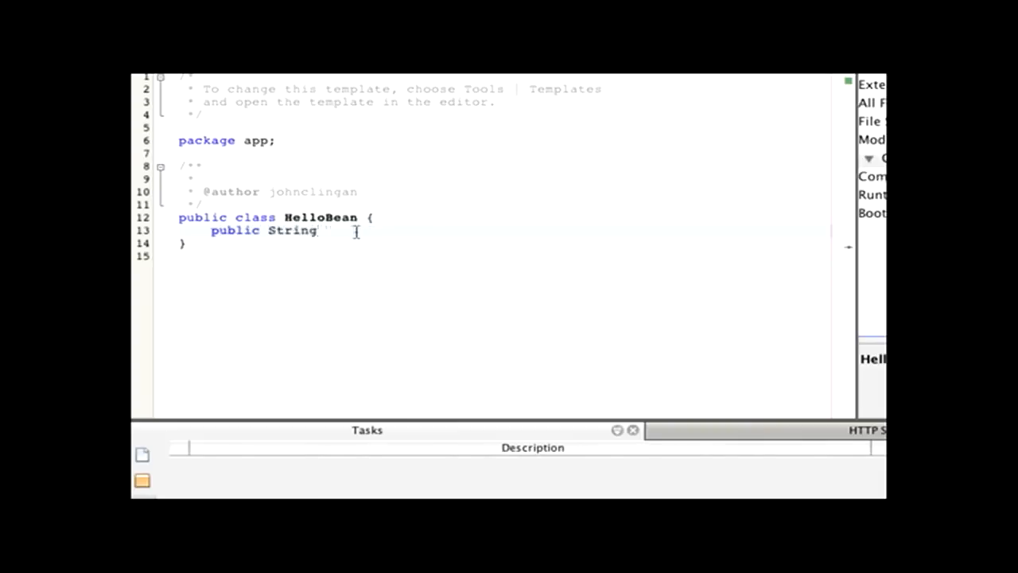
{"action": "type", "text": "sayHello("}
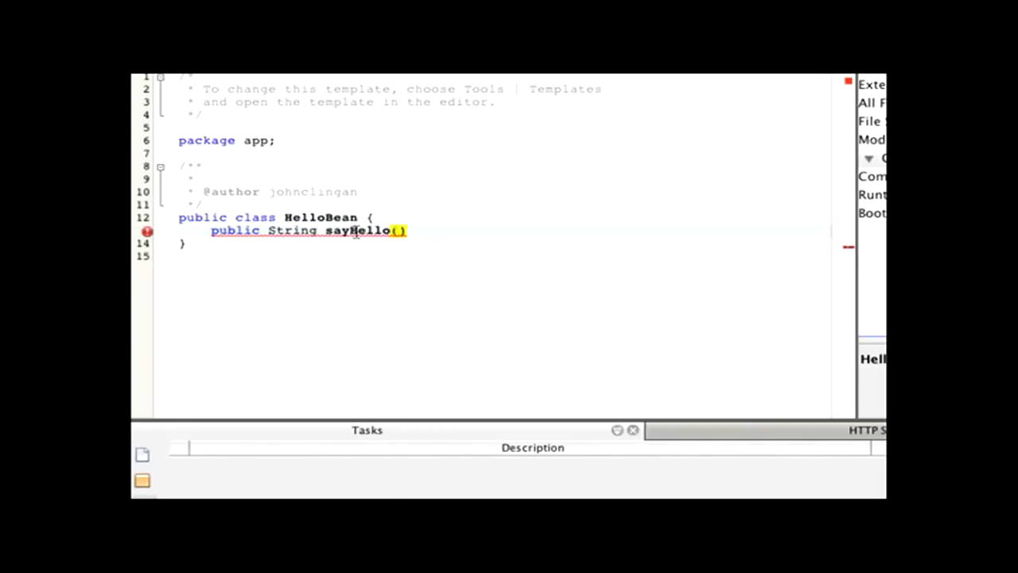
{"action": "type", "text": "Str"}
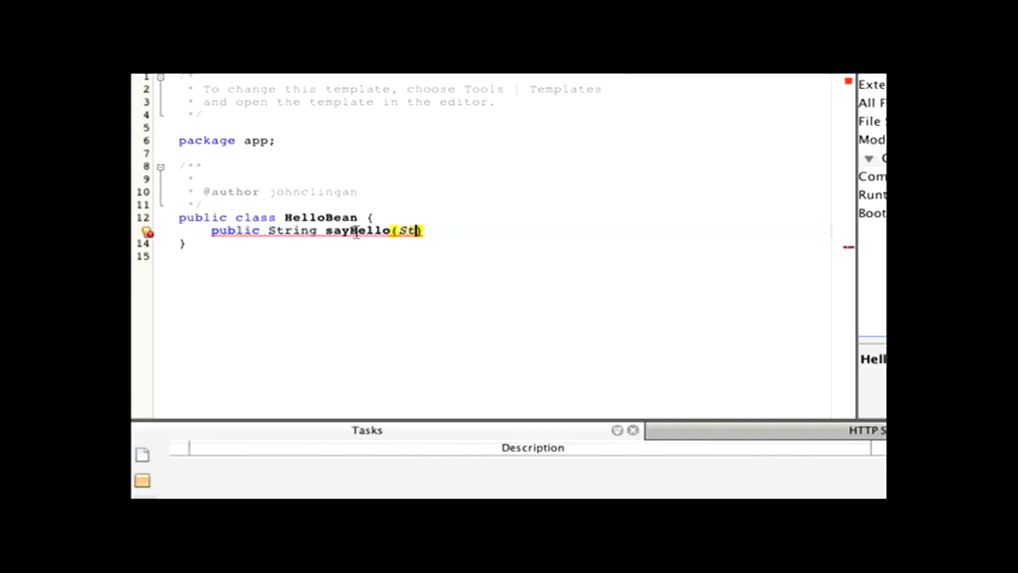
{"action": "type", "text": "ring string"}
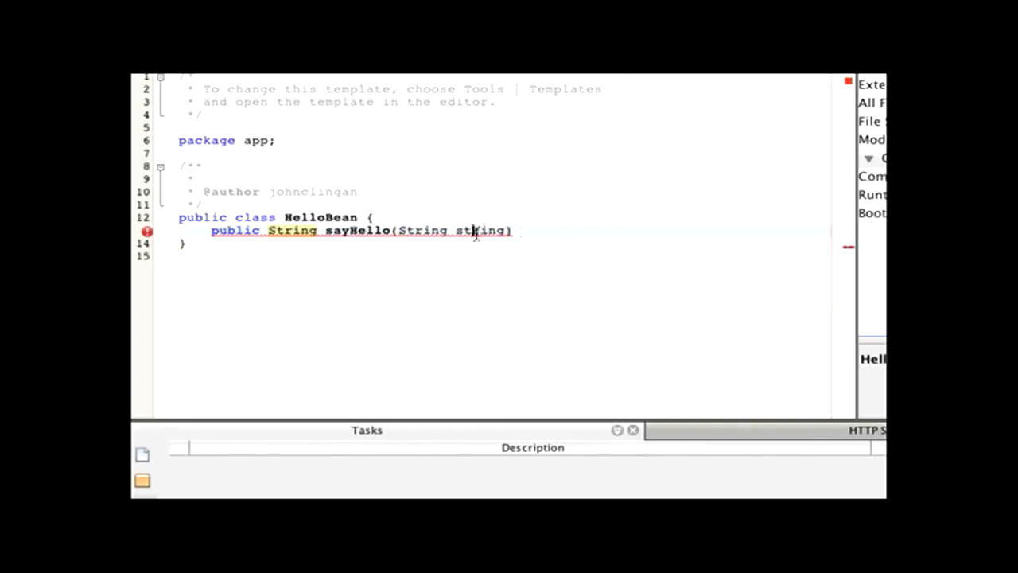
{"action": "type", "text": "name"}
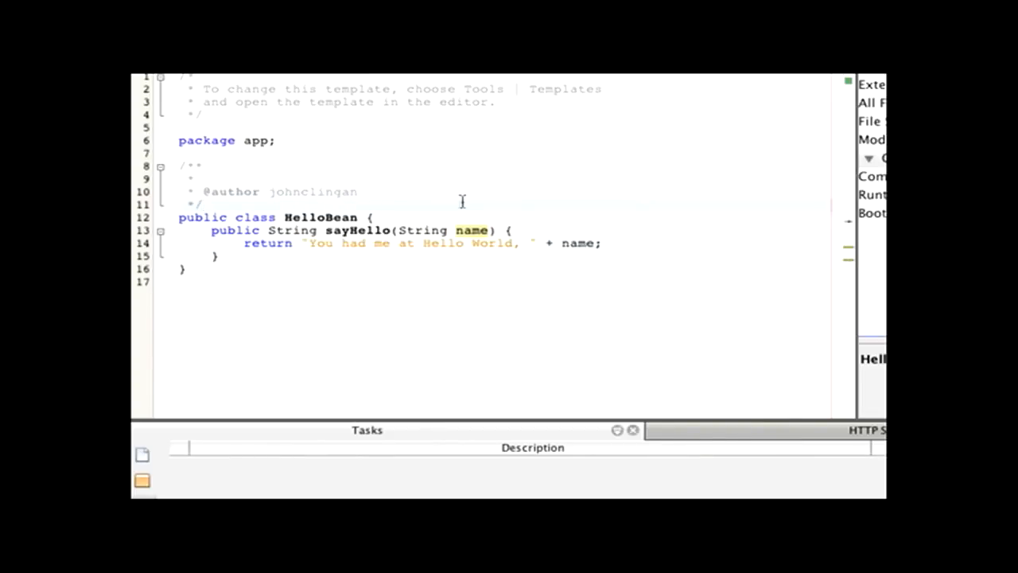
{"action": "type", "text": "@Stateless"}
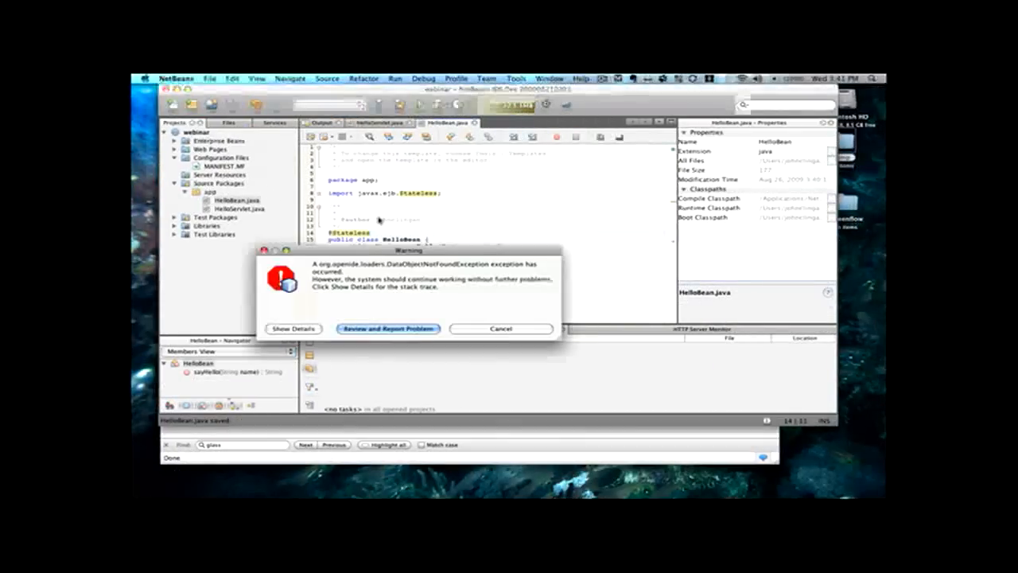
{"action": "left_click", "coordinate": [501, 328]}
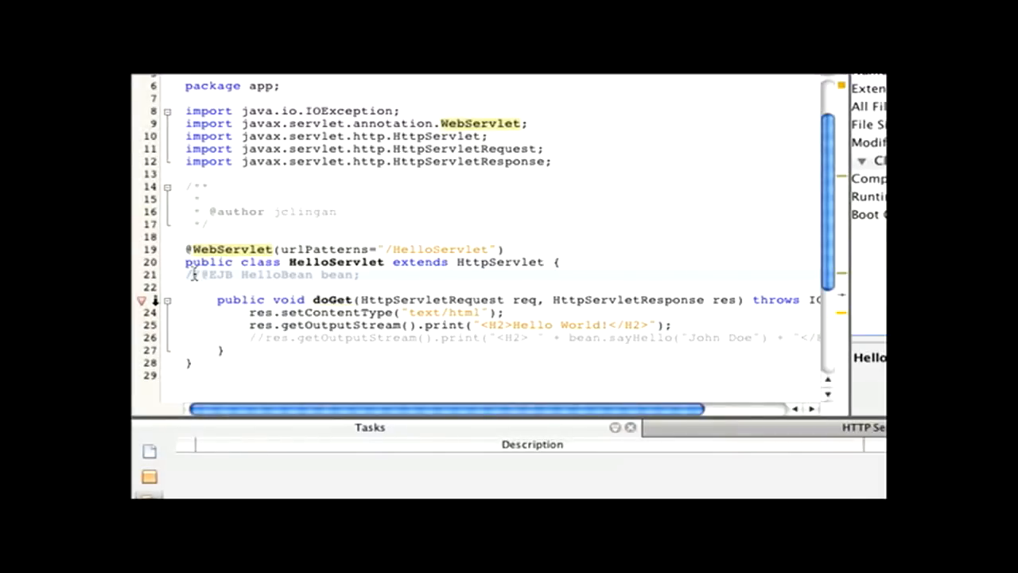
{"action": "left_click", "coordinate": [199, 274]}
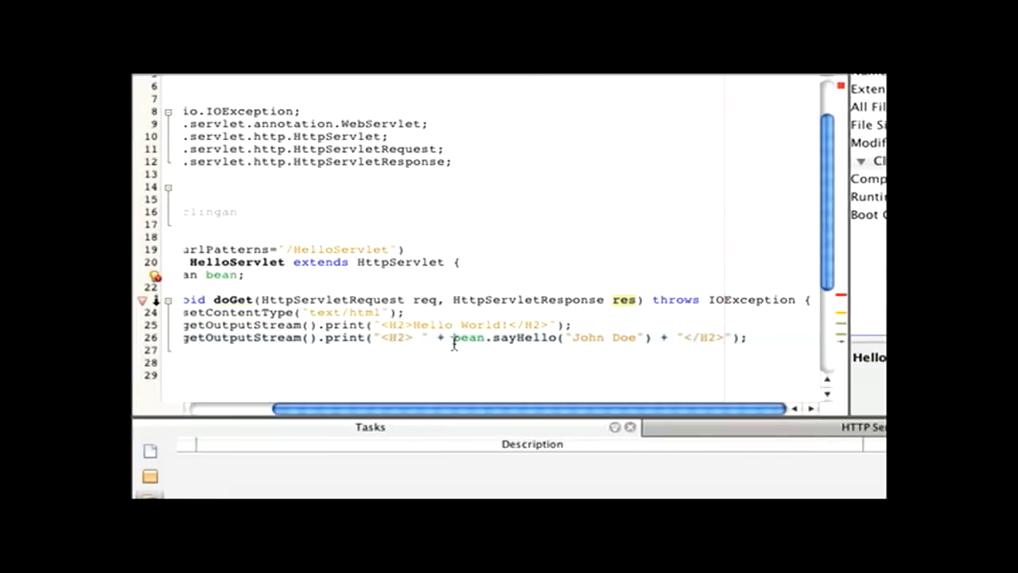
{"action": "mouse_move", "coordinate": [506, 342]}
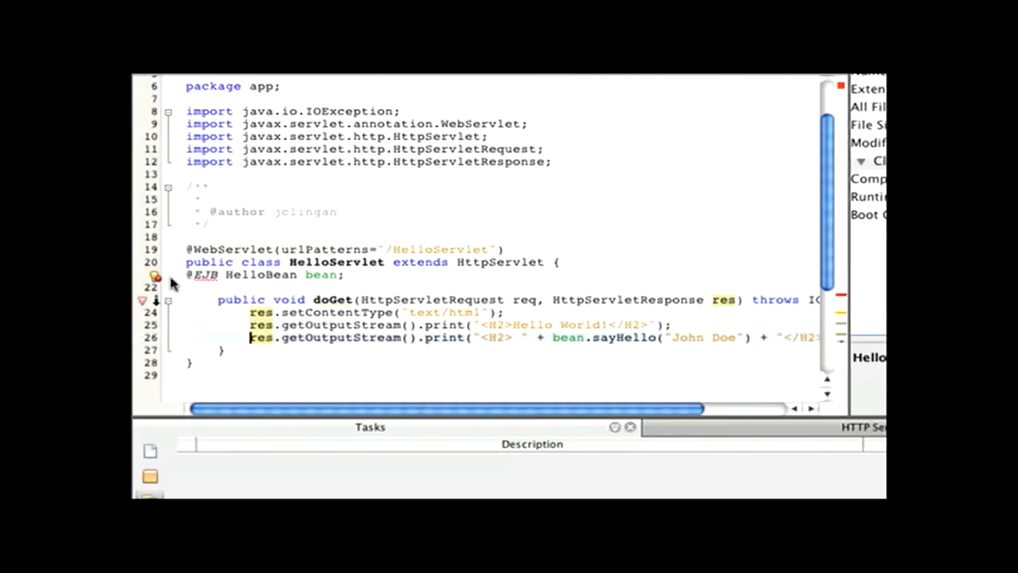
{"action": "mouse_move", "coordinate": [261, 273]}
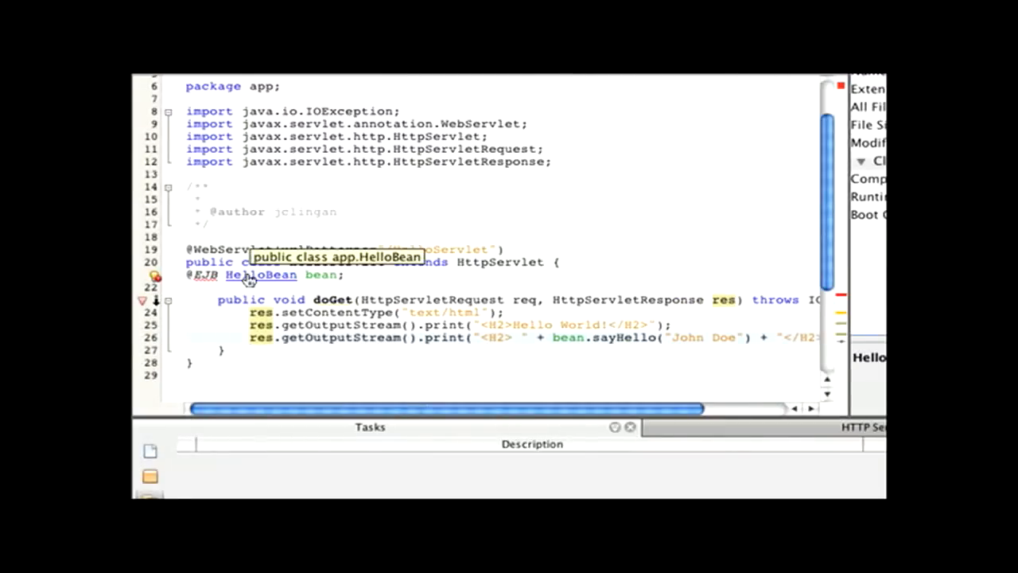